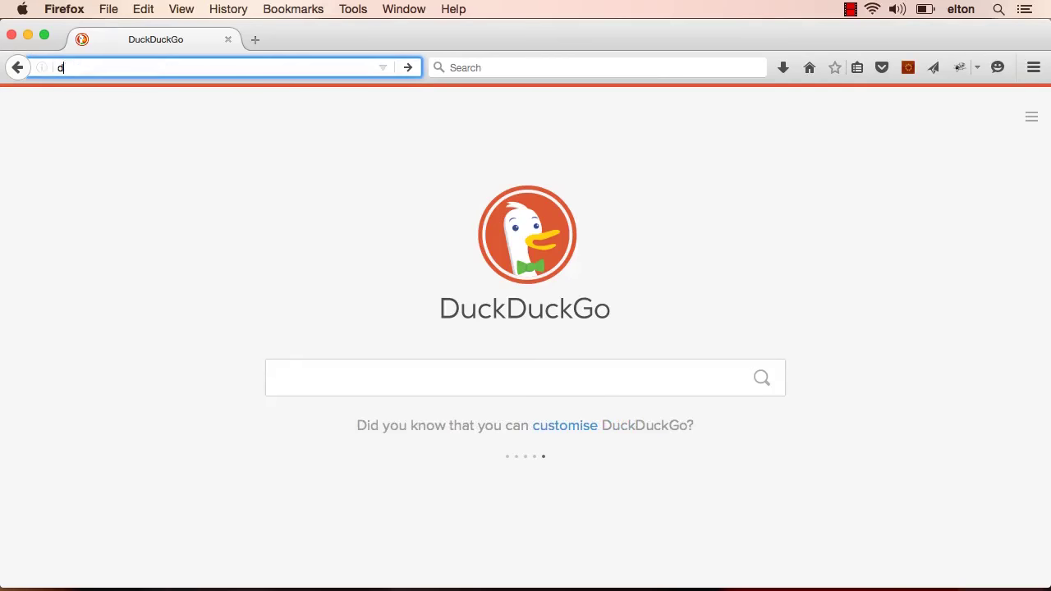
Get Docker Toolbox for Mac from docker.com and open the 'Install Docker on OS X' guide at Step 1.
type("ocker.com/products/docker-toolbox")
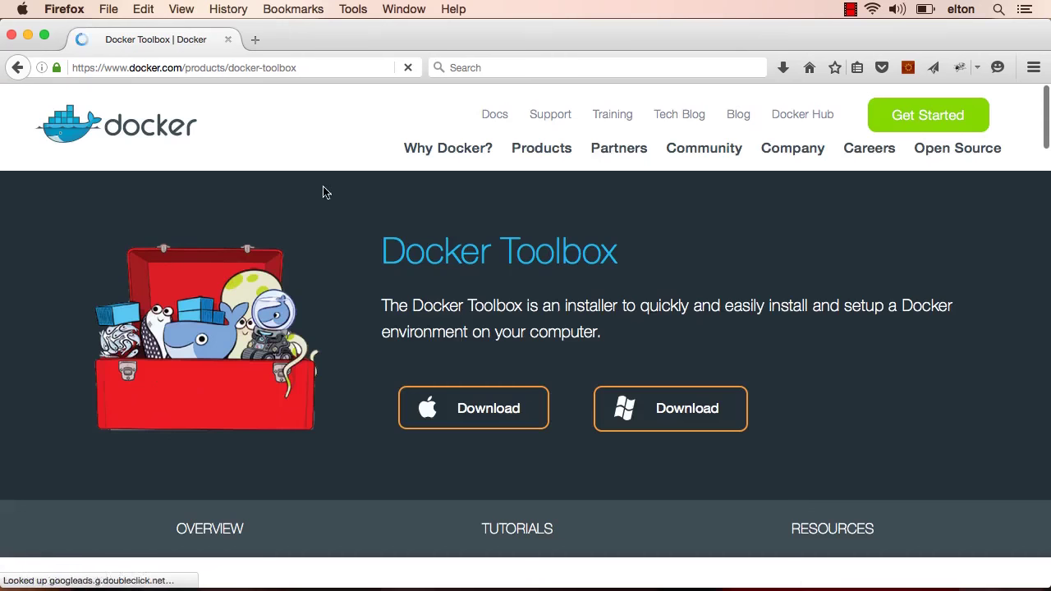
mouse_move(473, 408)
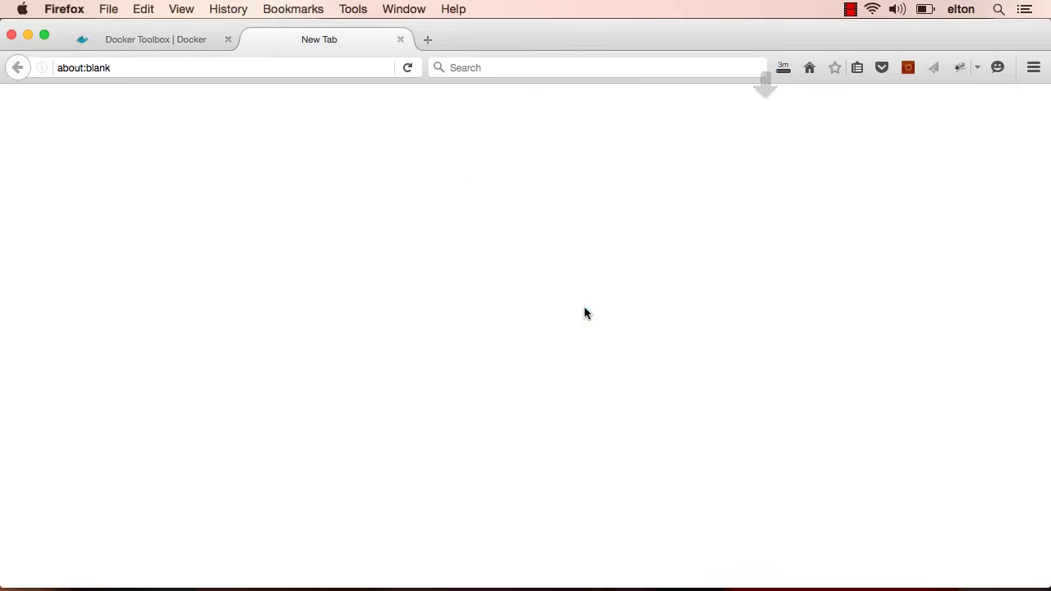
left_click(156, 38)
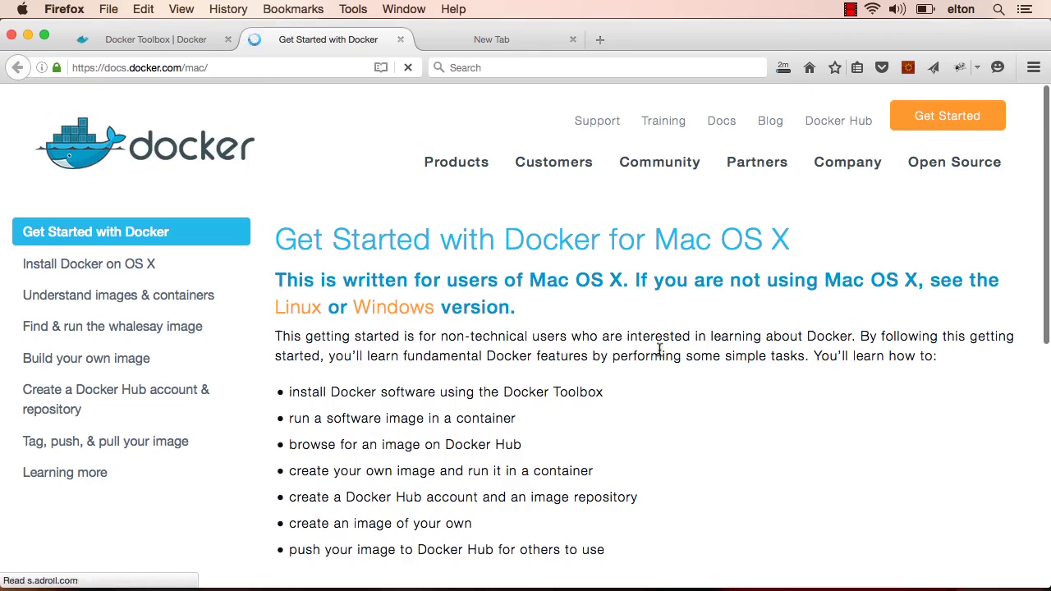
left_click(88, 263)
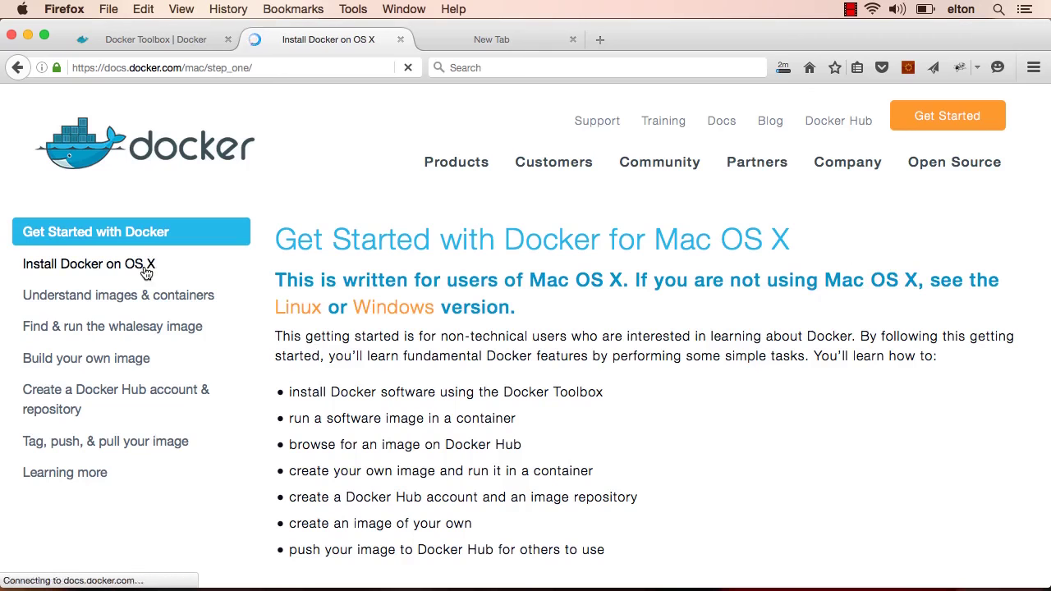
left_click(88, 264)
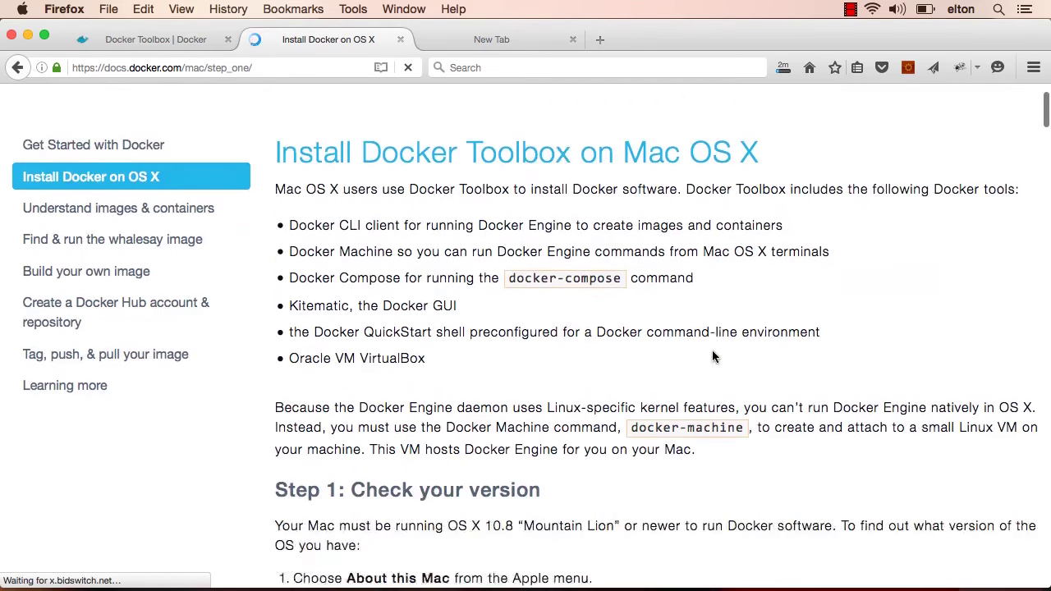
scroll("down", 3)
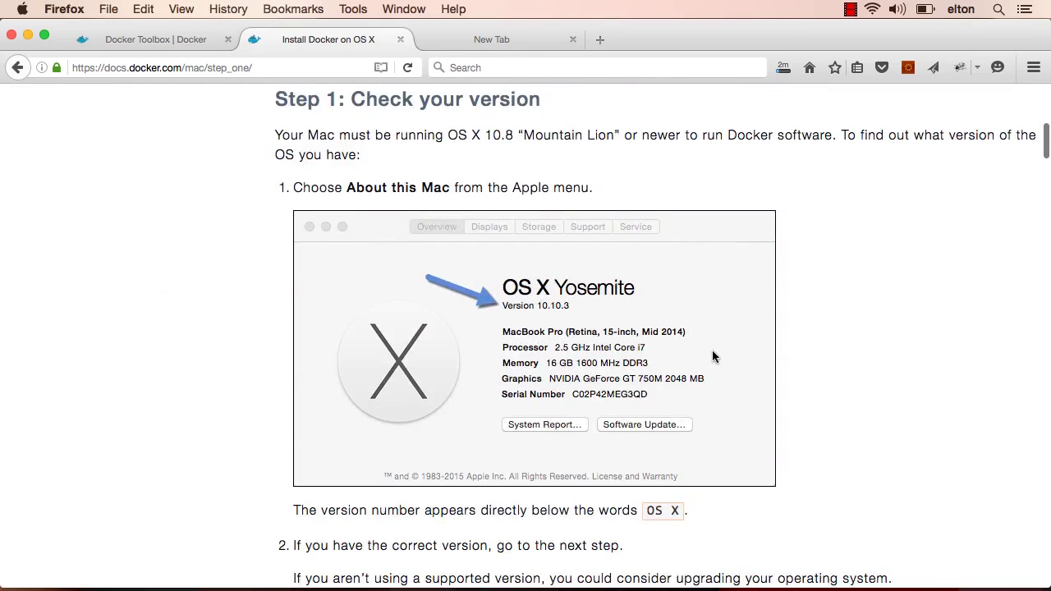
scroll("up", 3)
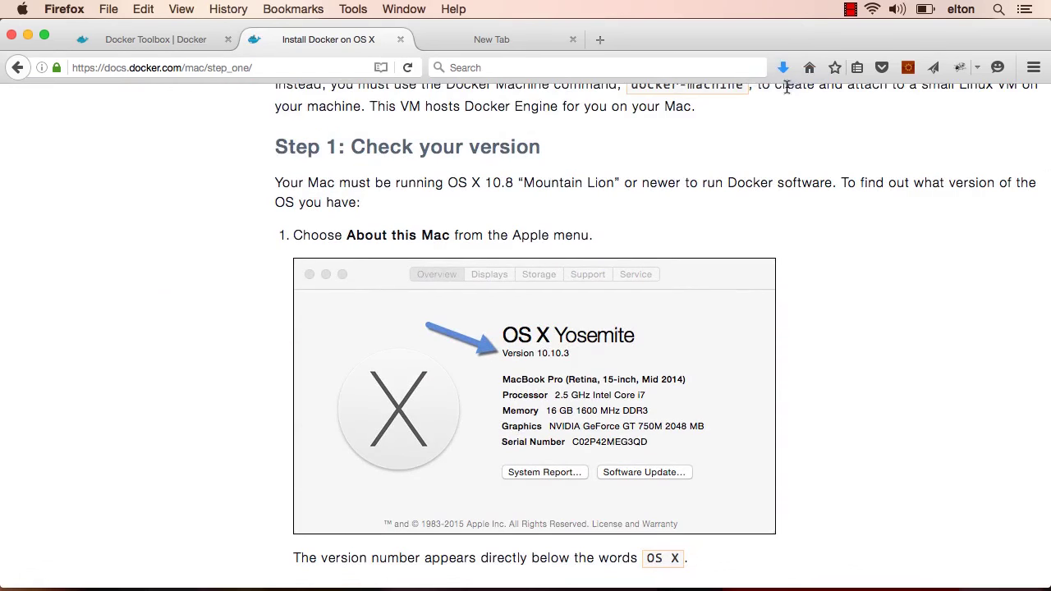
mouse_move(639, 110)
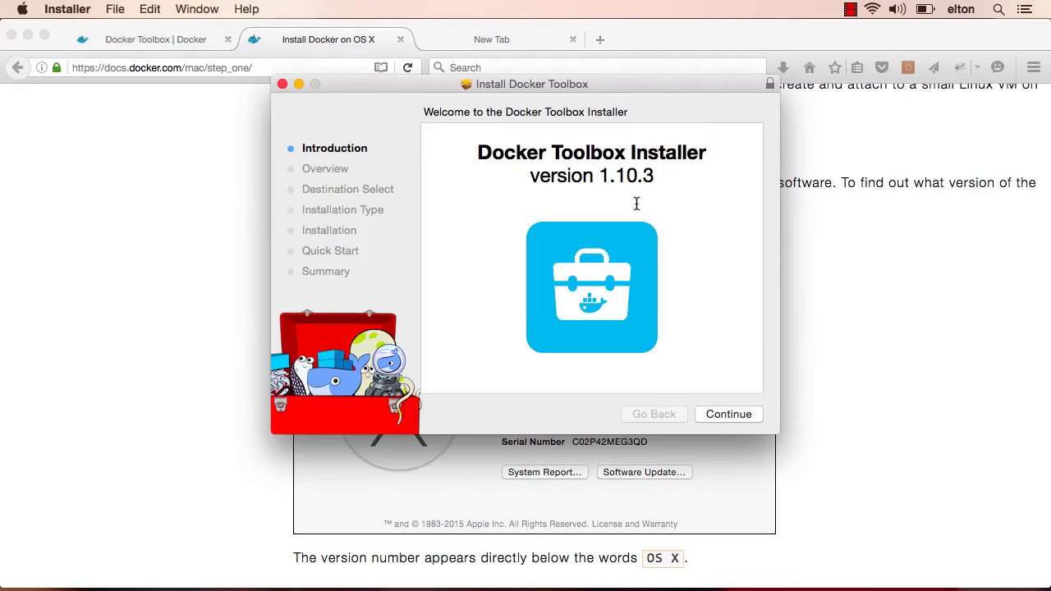
Go through the Introduction and Overview screens and authorise the Docker Toolbox 1.10.3 installation.
left_click(728, 414)
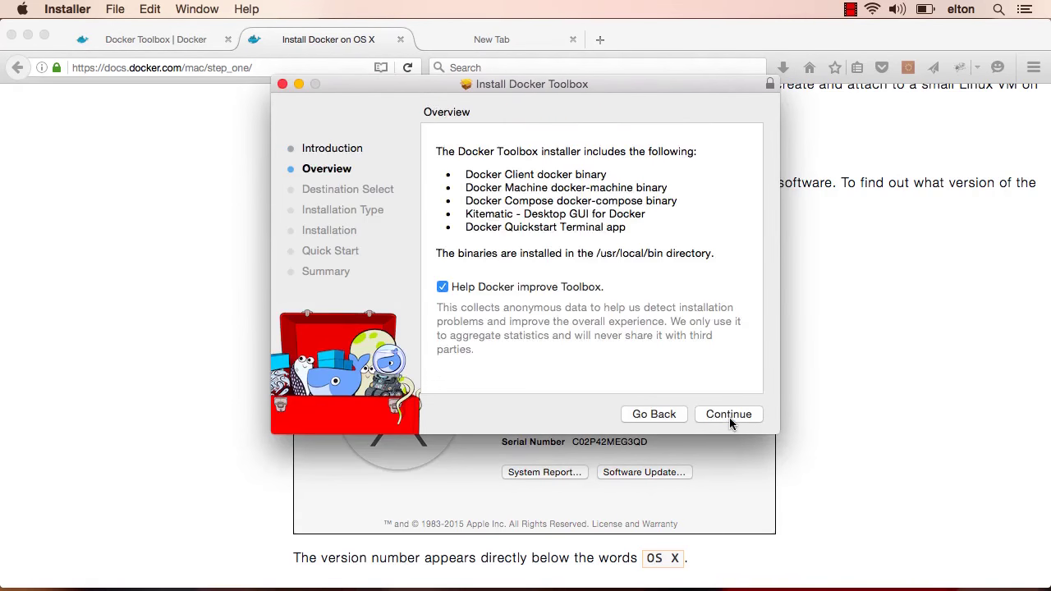
left_click(729, 414)
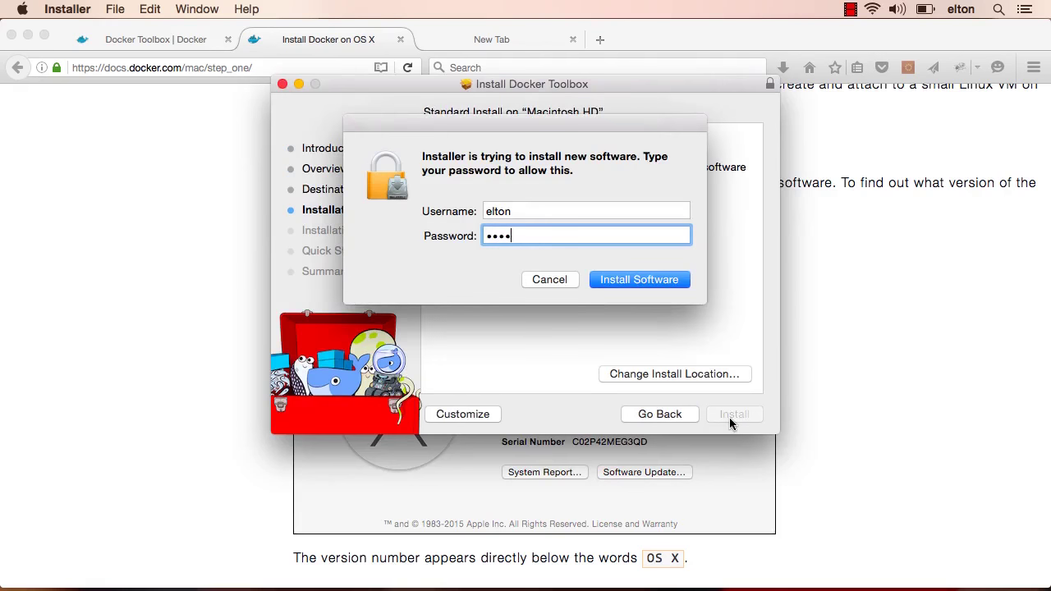
left_click(638, 279)
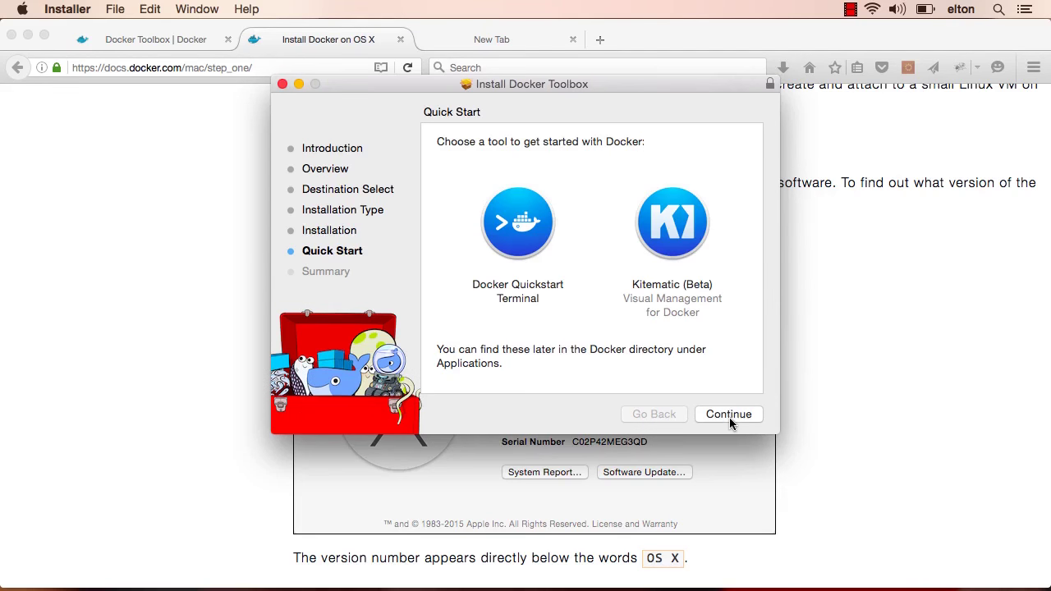
mouse_move(529, 246)
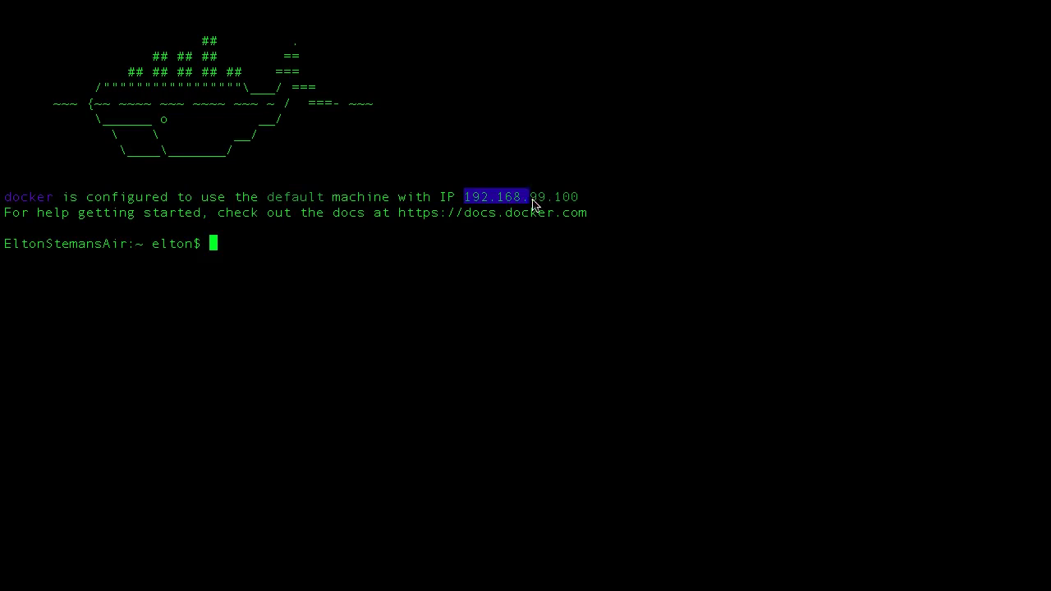
Select the default machine's IP 192.168.99.100 and start a new terminal session.
left_click_drag(530, 196, 577, 196)
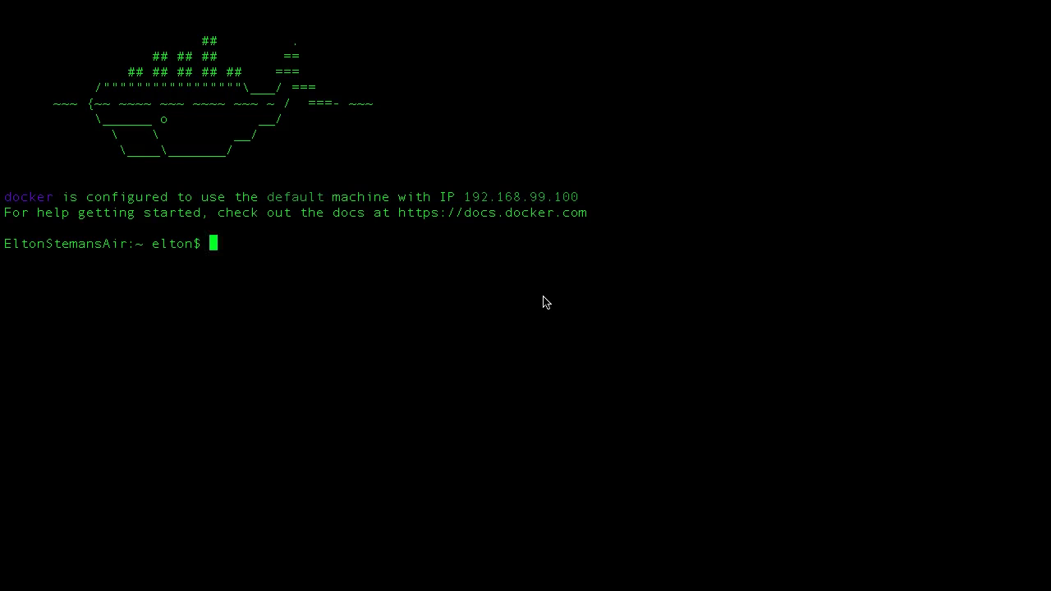
type("te")
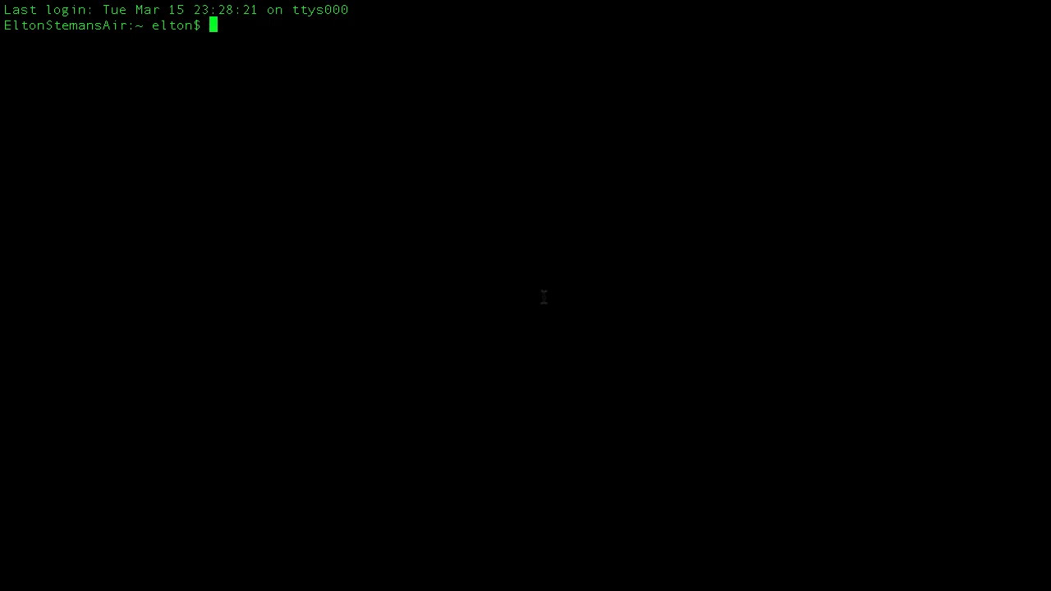
Ping 192.168.99.100 until replies arrive, then stop it with Ctrl+C.
type("ping 192.168.99.100")
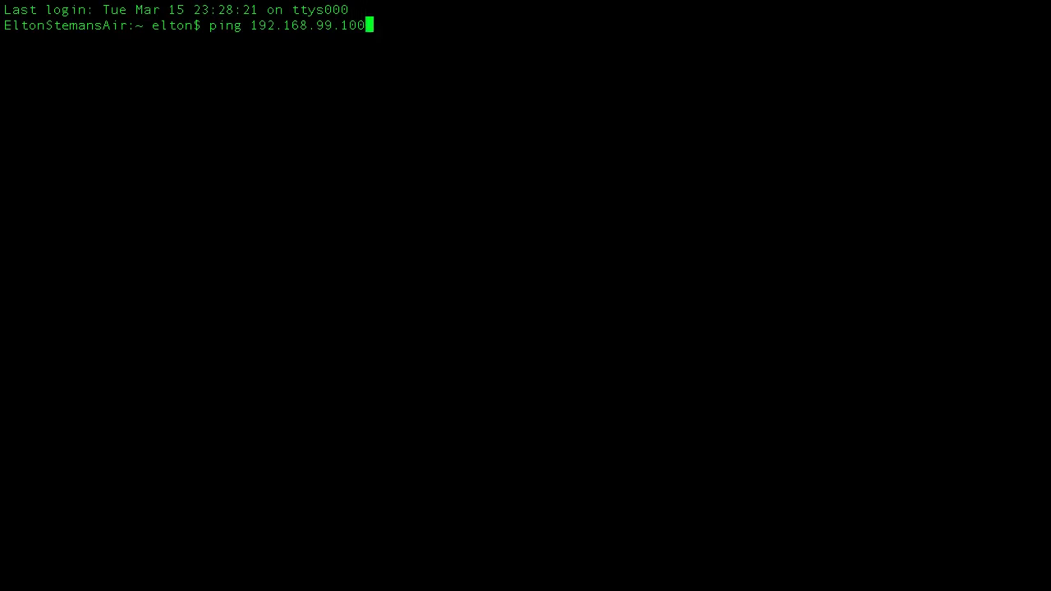
key("Return")
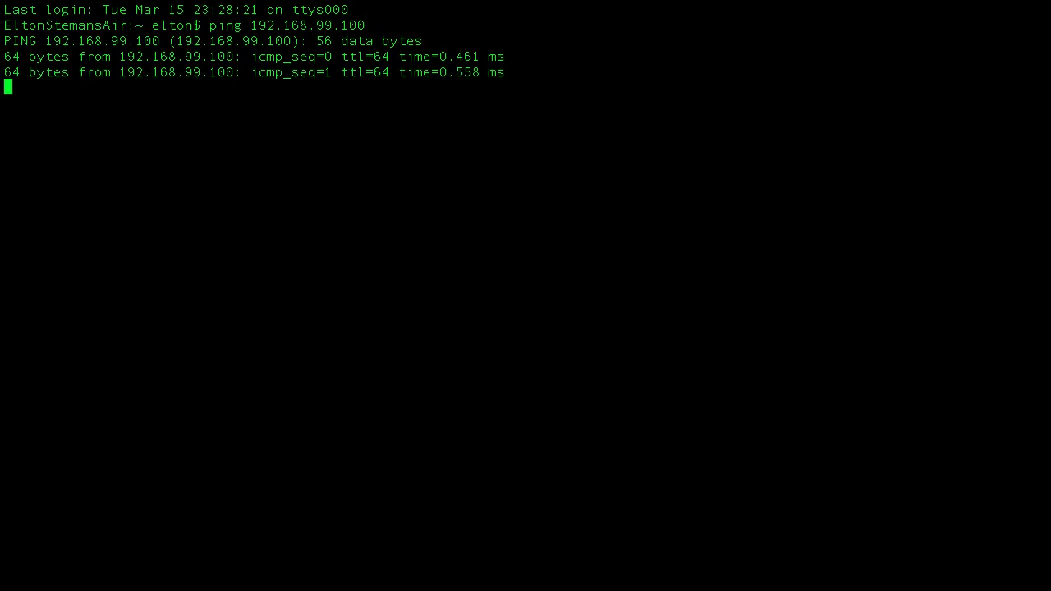
key("ctrl+c")
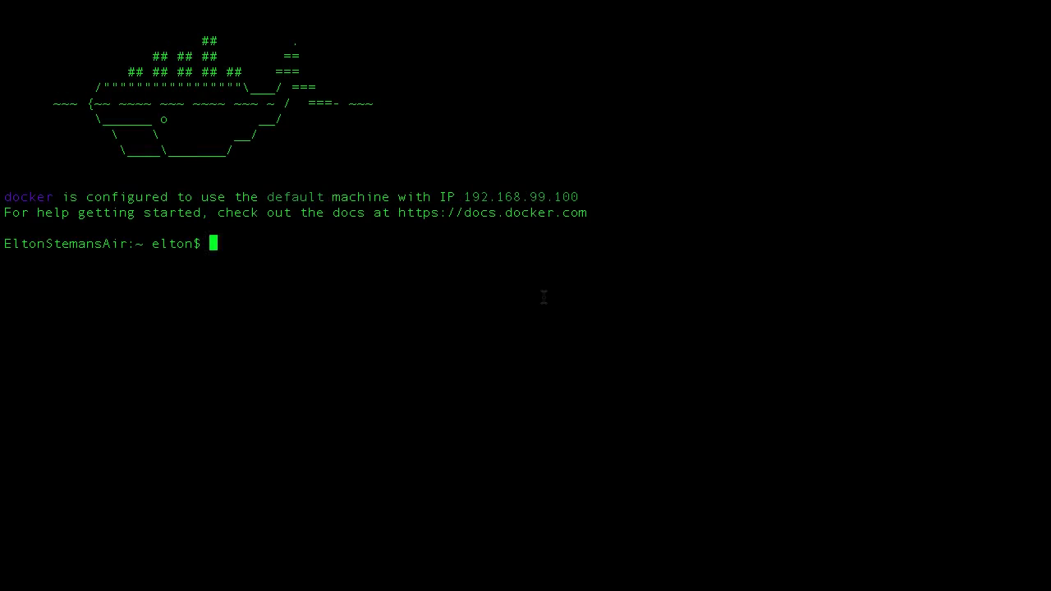
Run 'docker run hello-world' at the prompt.
type("docker run")
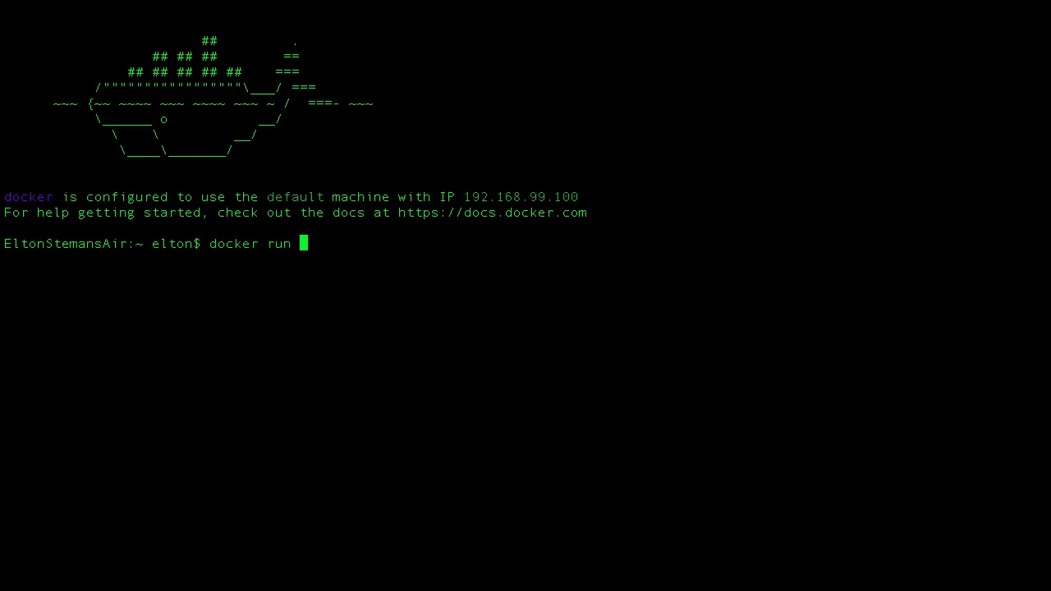
type("hello-wo")
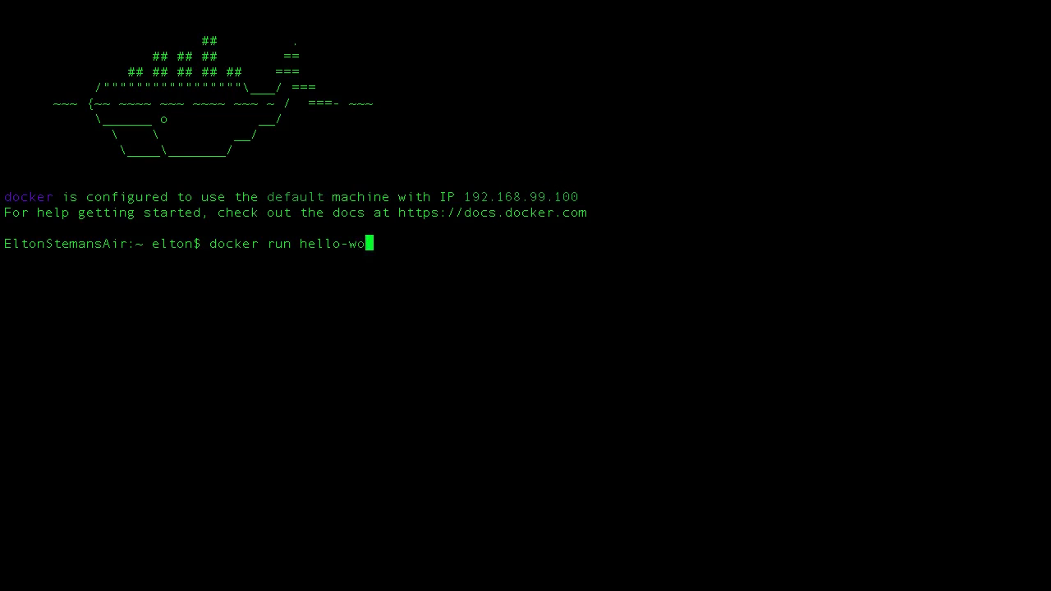
type("rld")
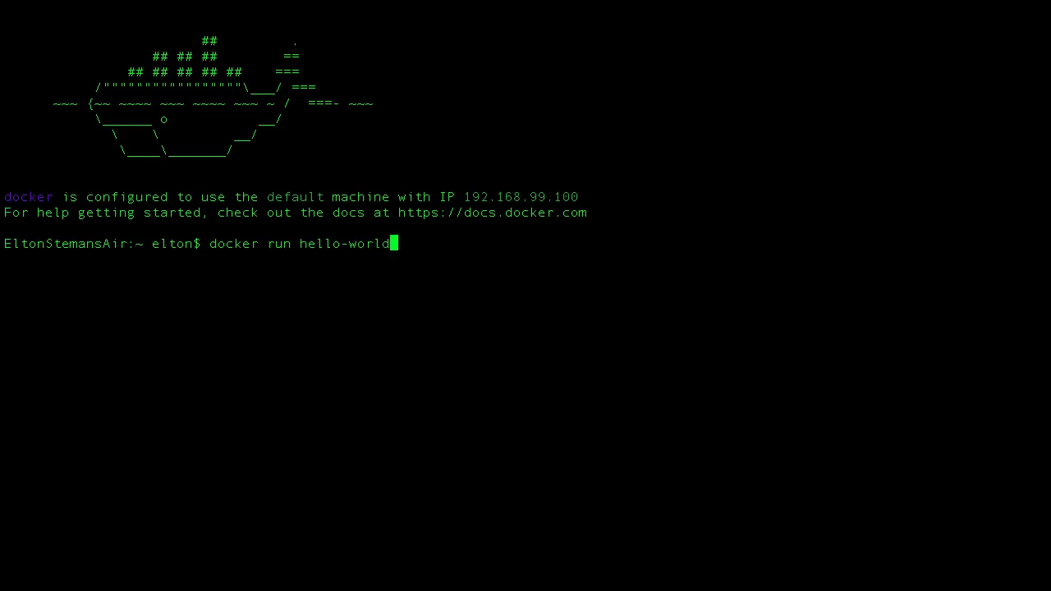
key("Return")
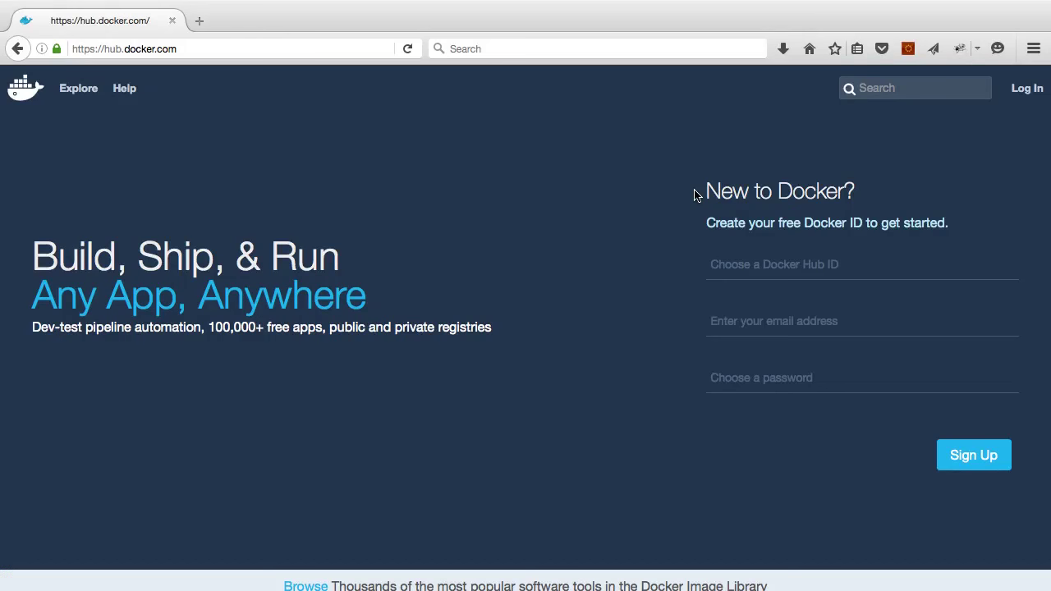
Search Docker Hub for 'hello-world' and browse the official hello-world repository's Repo Info.
left_click(913, 87)
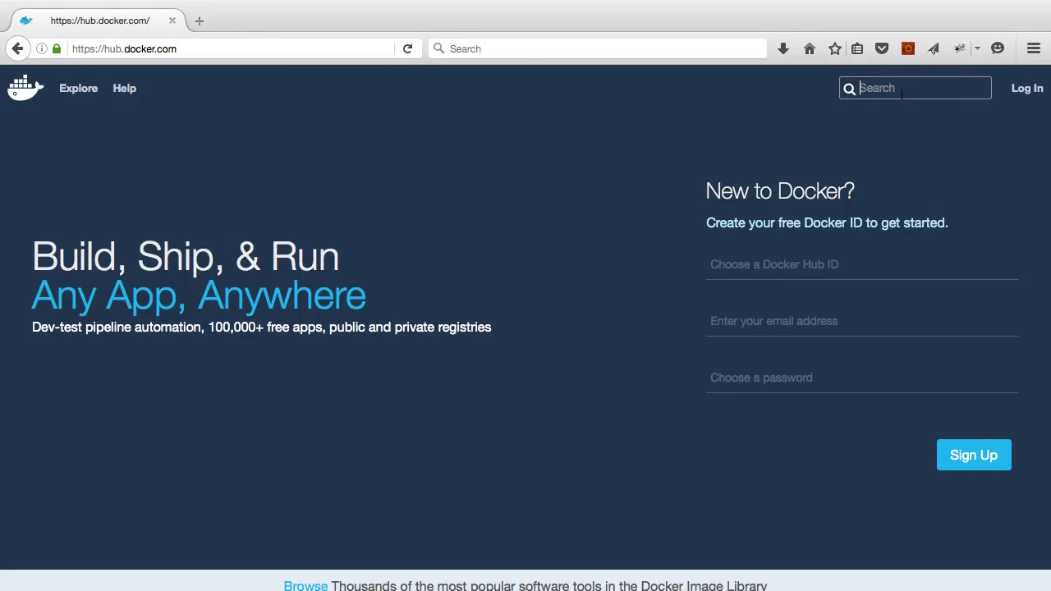
type("hello-worl")
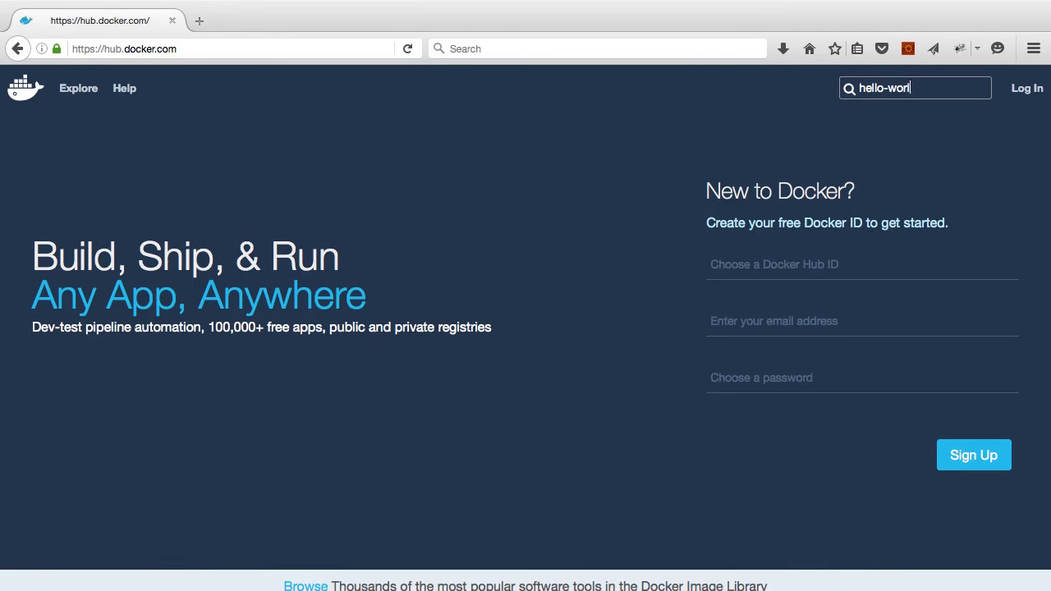
key("Return")
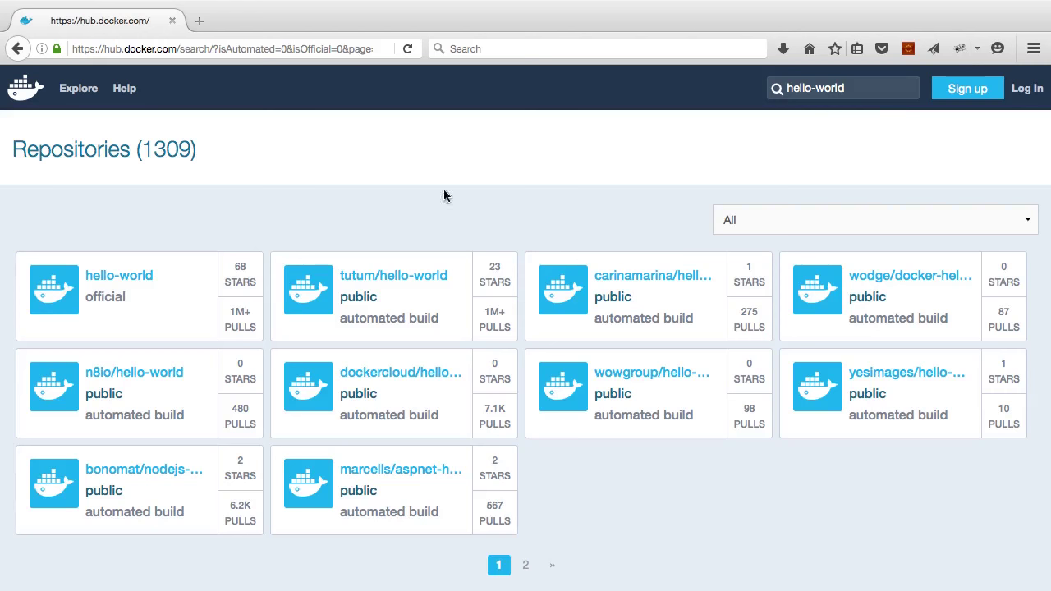
left_click(120, 275)
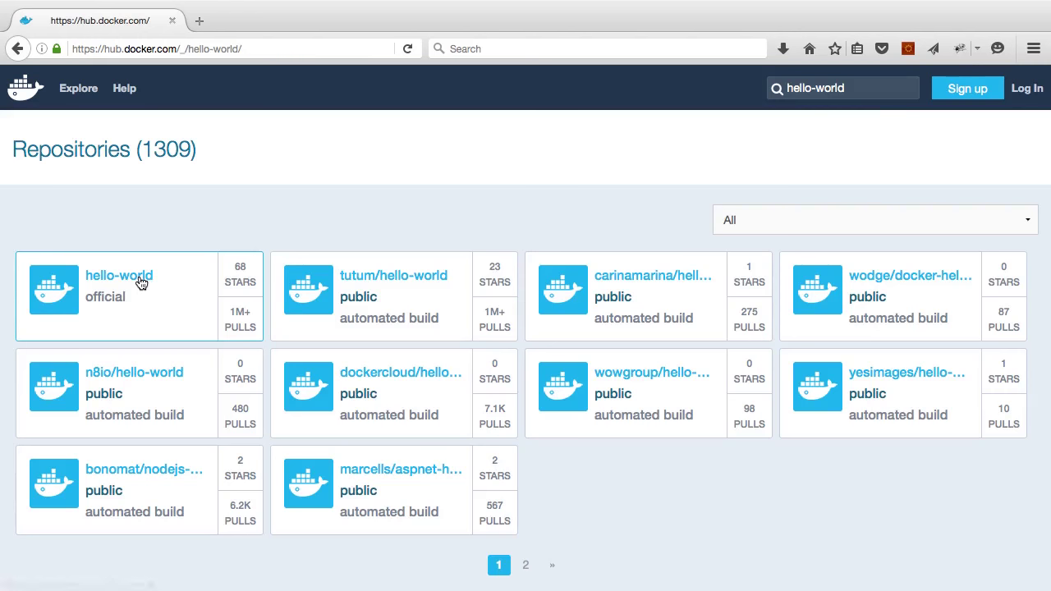
left_click(120, 275)
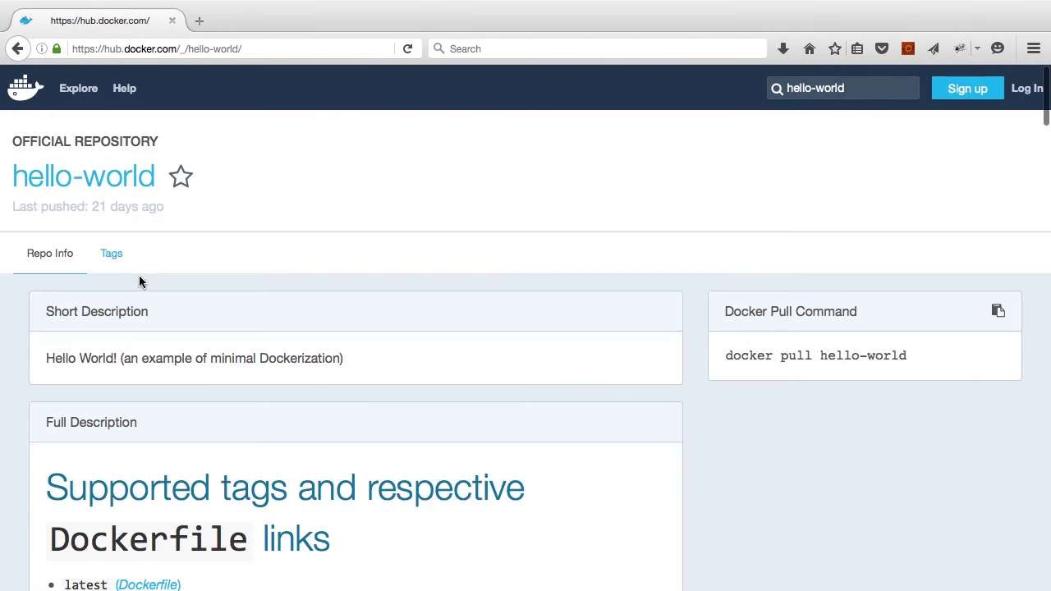
scroll("down", 3)
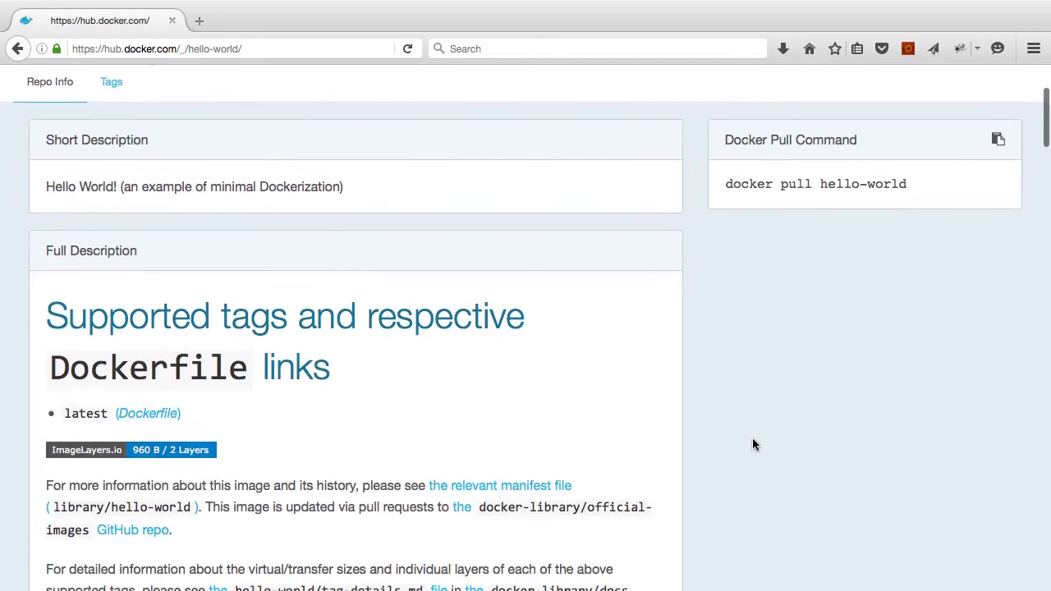
scroll("up", 3)
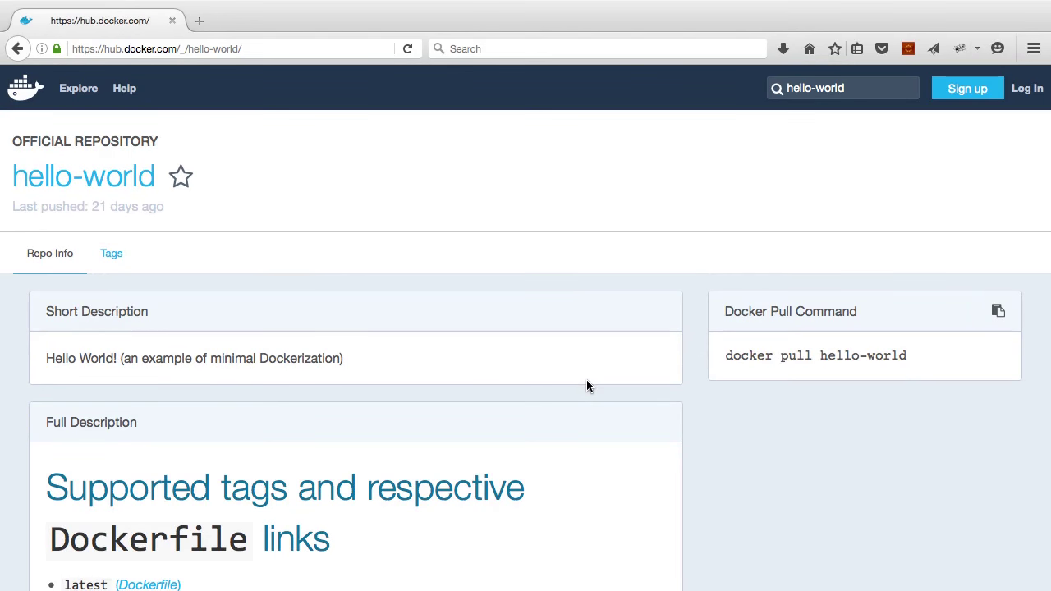
mouse_move(806, 198)
type("s")
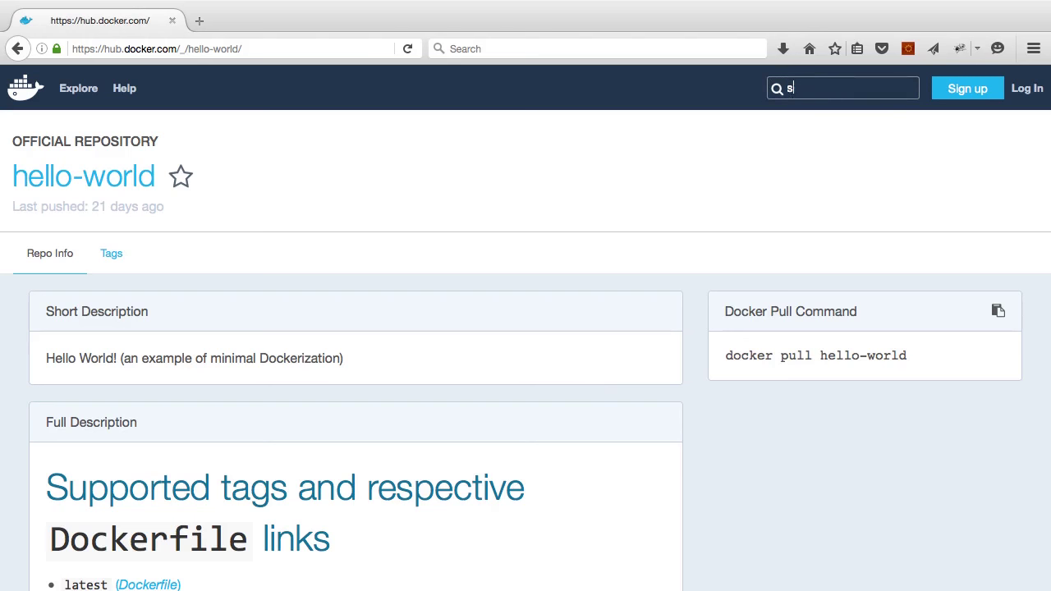
Search Docker Hub for 'seqvence' and open the seqvence/static-site repository.
key("Return")
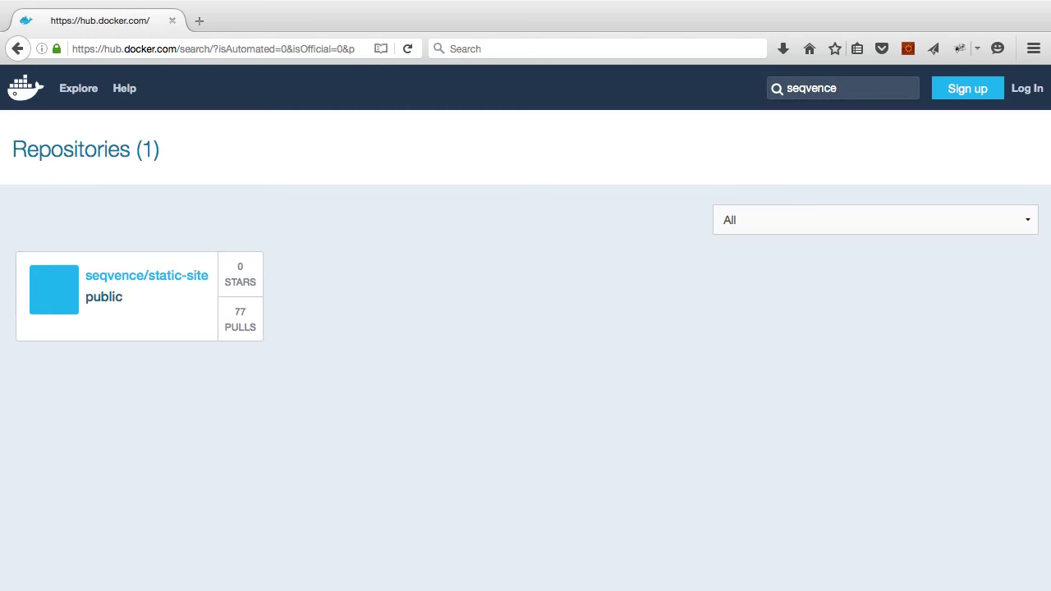
mouse_move(193, 276)
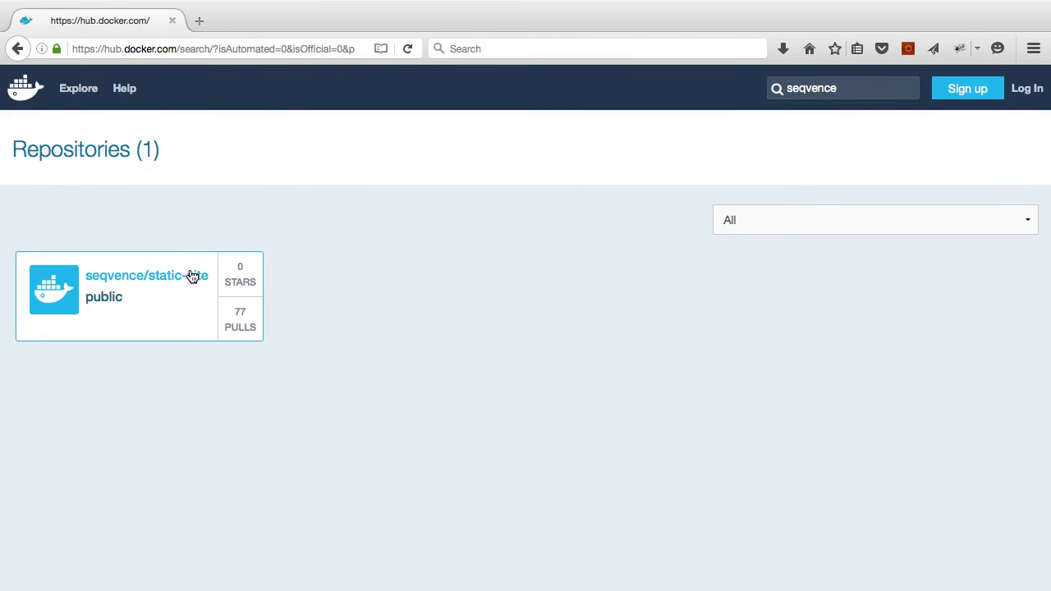
left_click(149, 275)
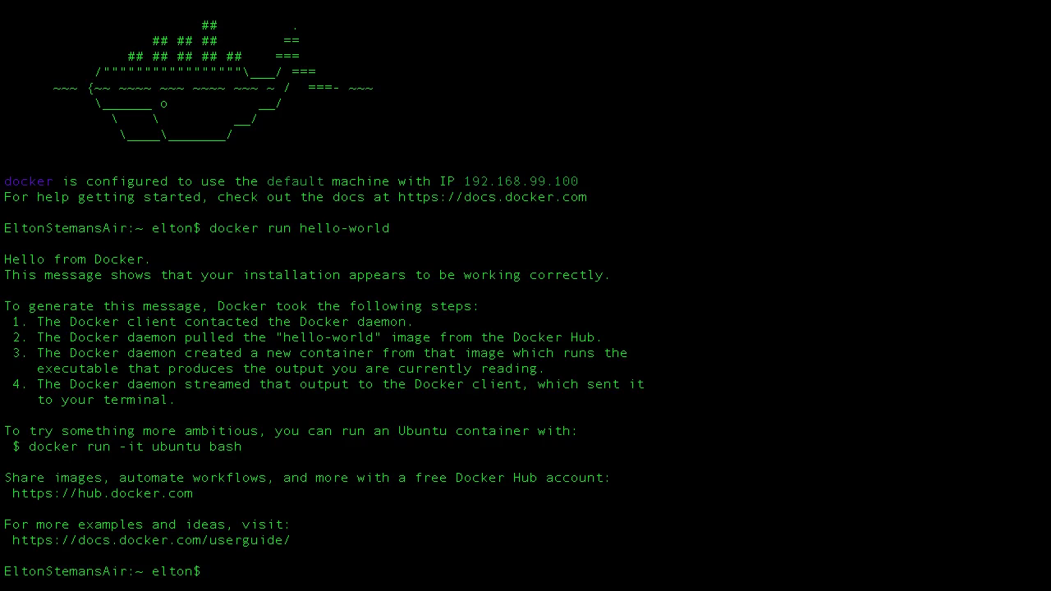
Run 'docker run -d -P seqvence/static-site' to start the container detached.
type("doc")
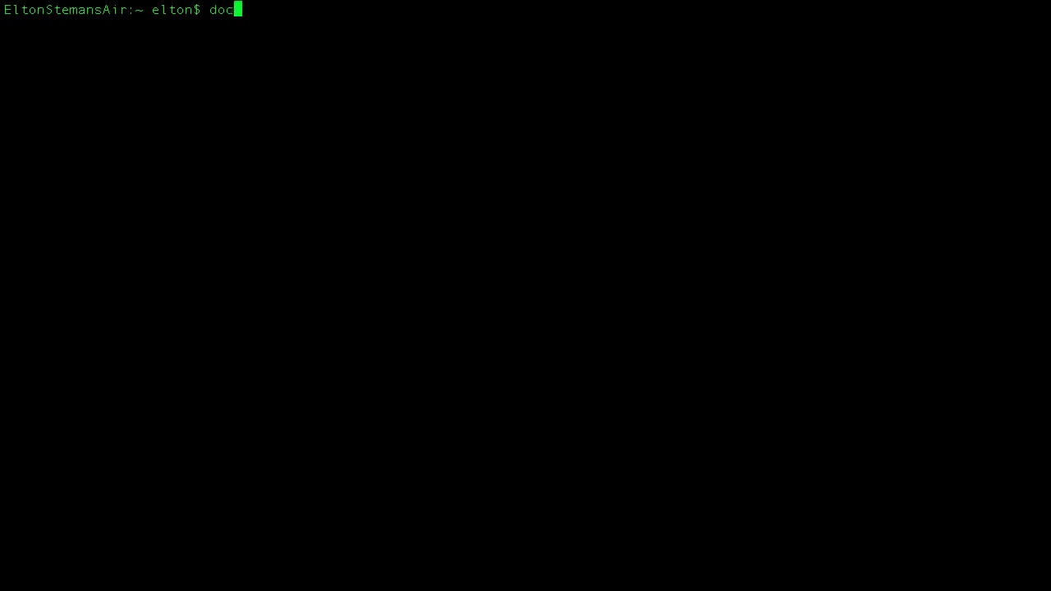
type("ker run -d -")
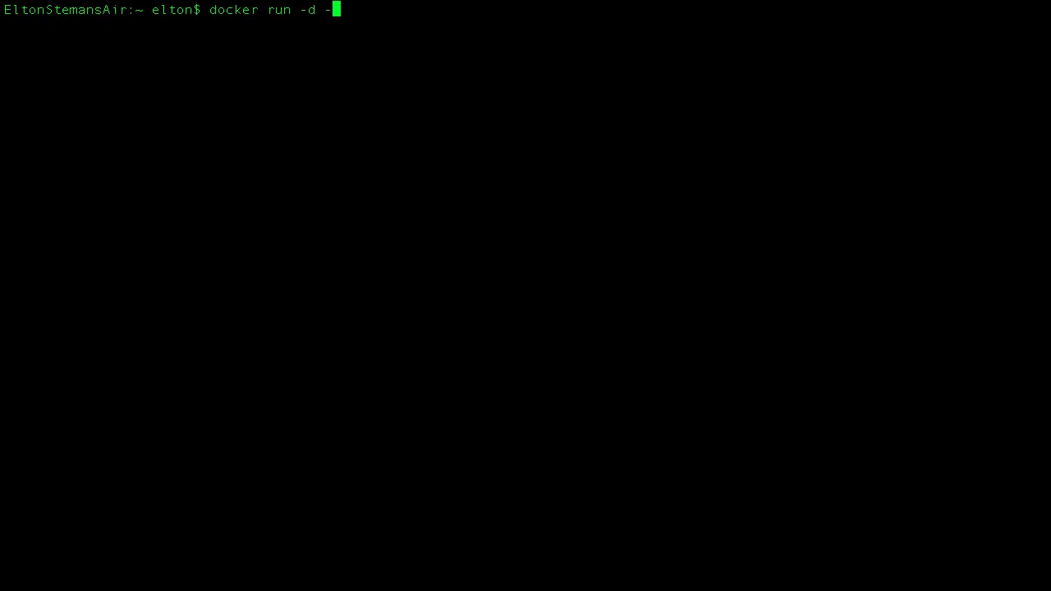
type("P seqven")
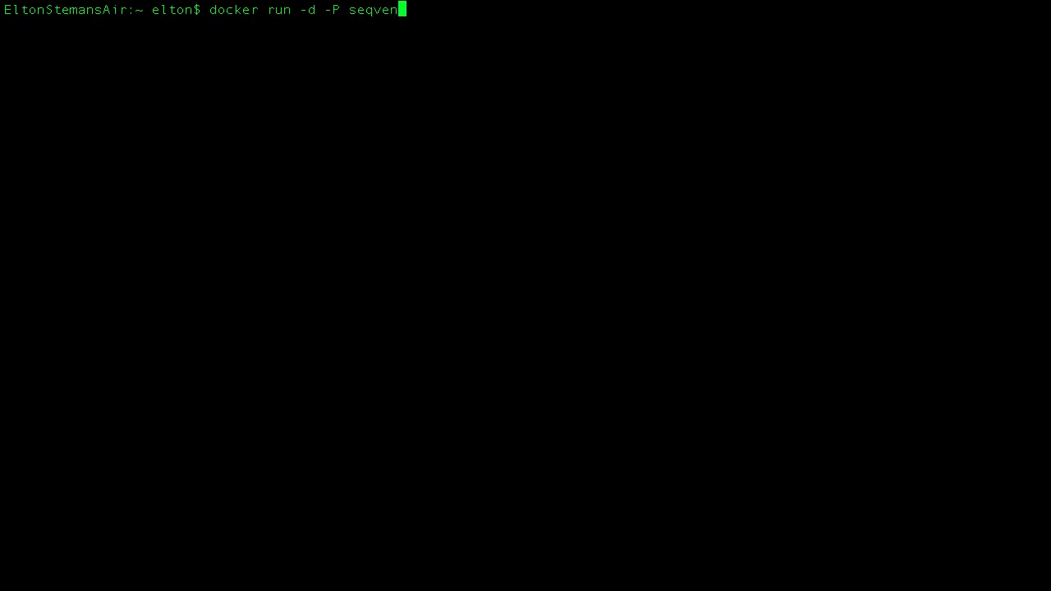
type("ce/static")
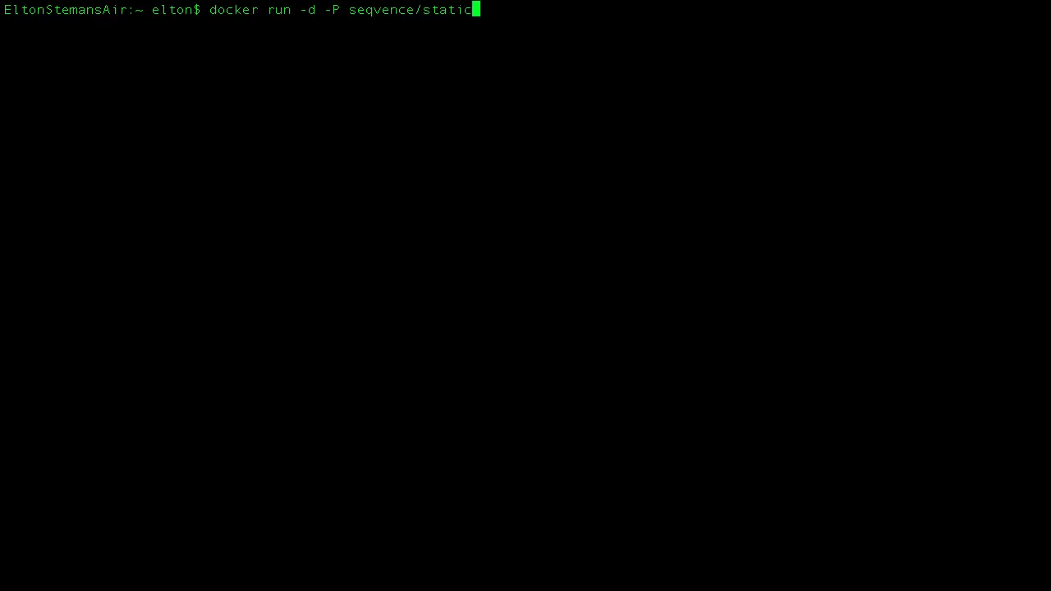
type("-site")
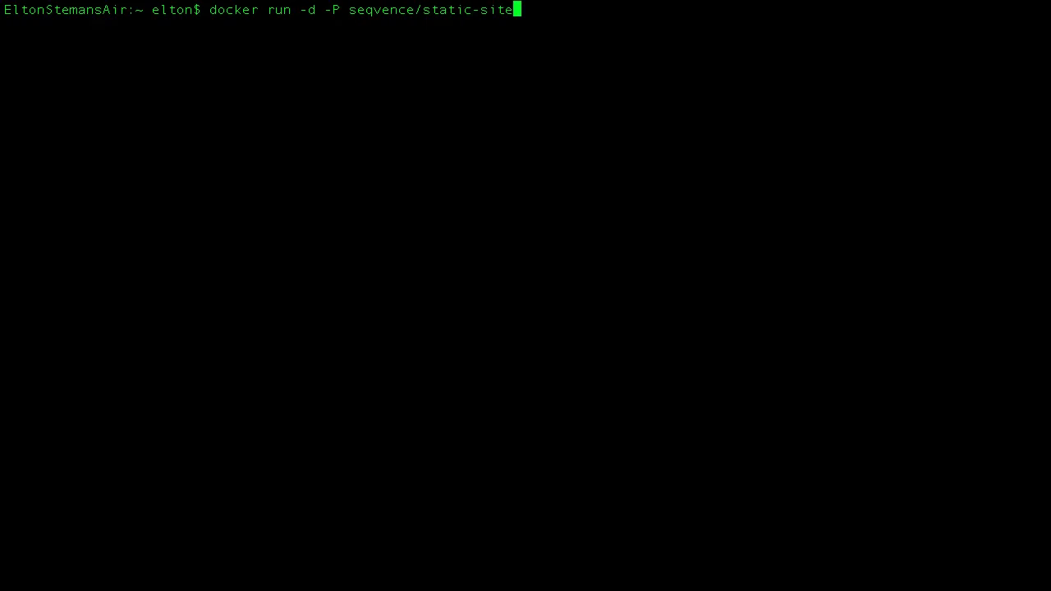
key("Return")
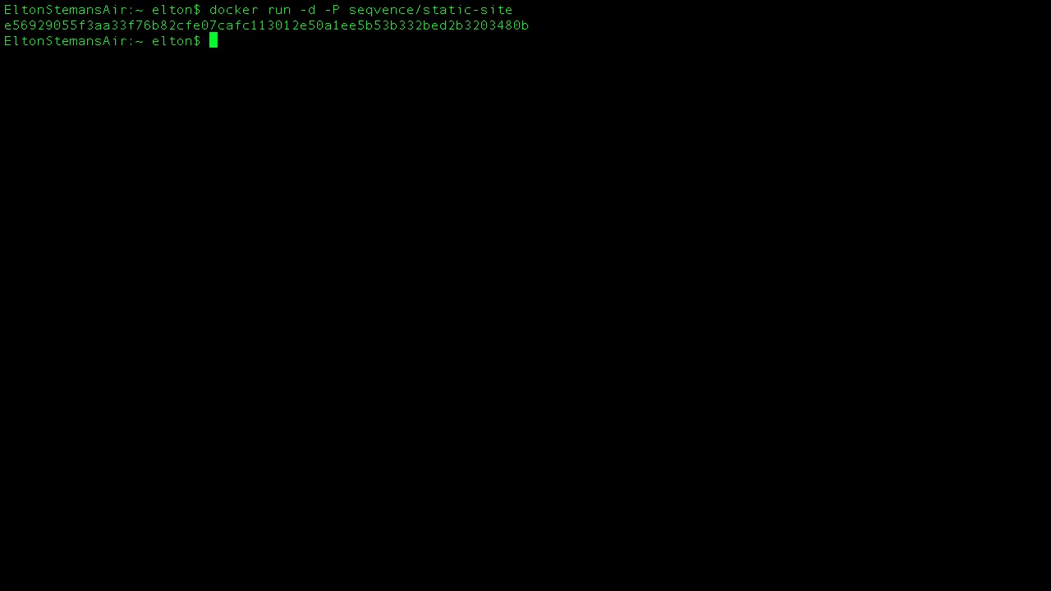
Run 'docker ps' to see static-site mapping host port 32769 to 80.
type("docker ps")
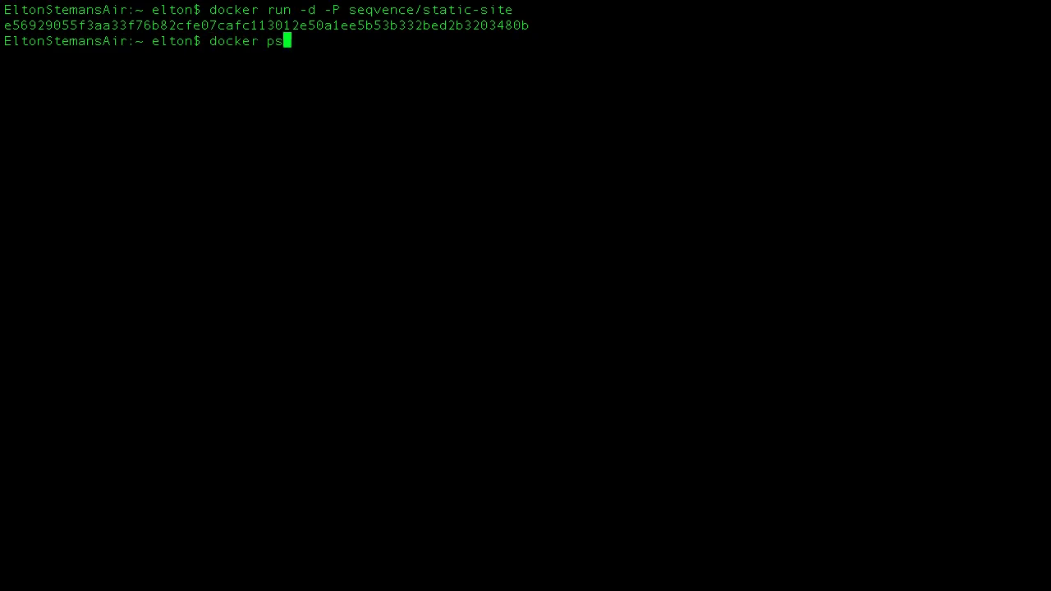
key("Return")
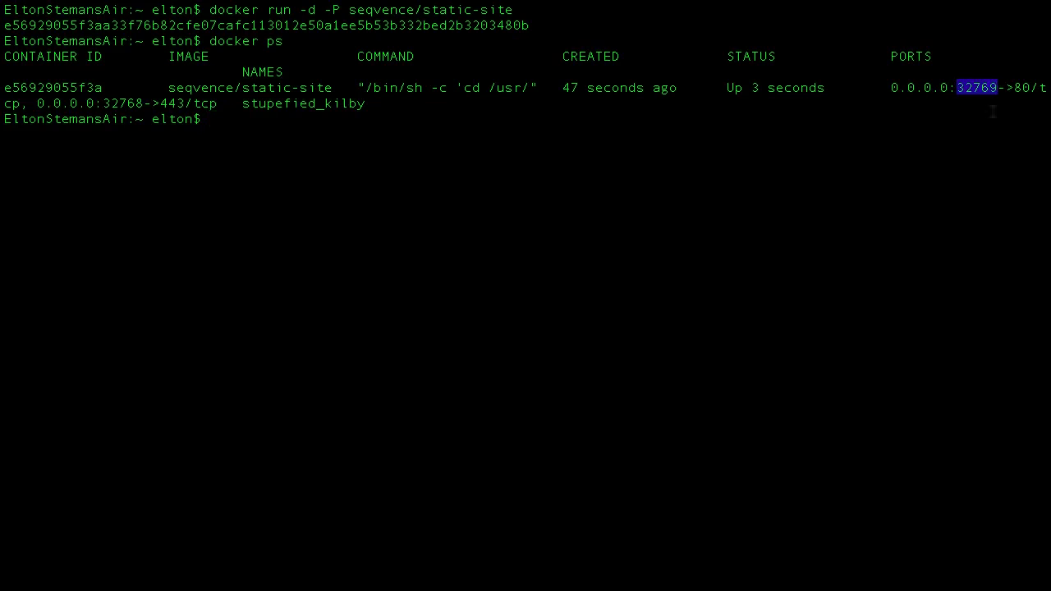
mouse_move(972, 187)
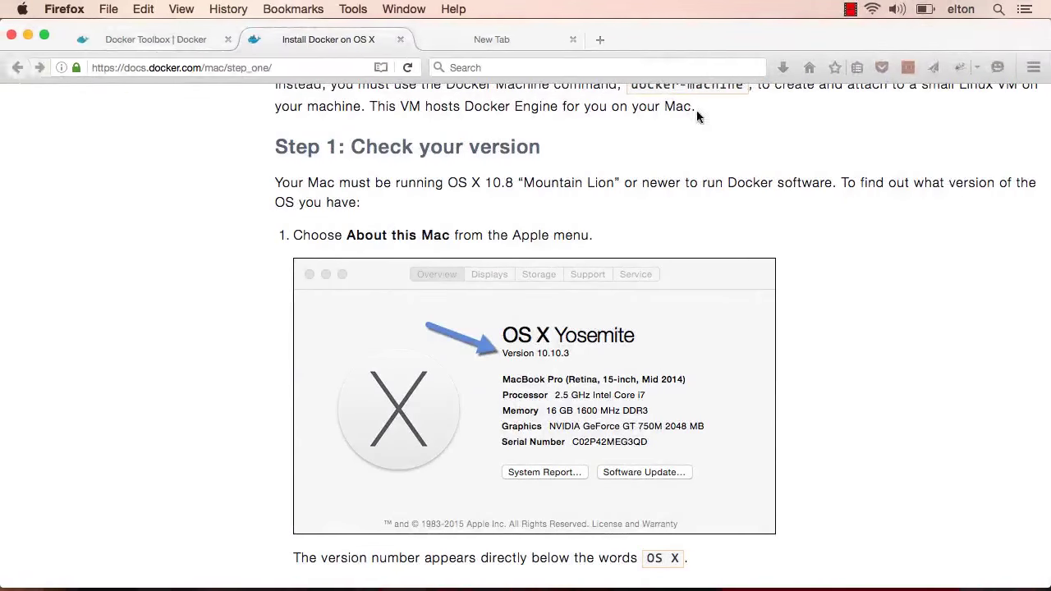
Browse to 192.168.99.100:32769 and view the 'Hello Docker!' Nginx page.
type("192.168.99.100:")
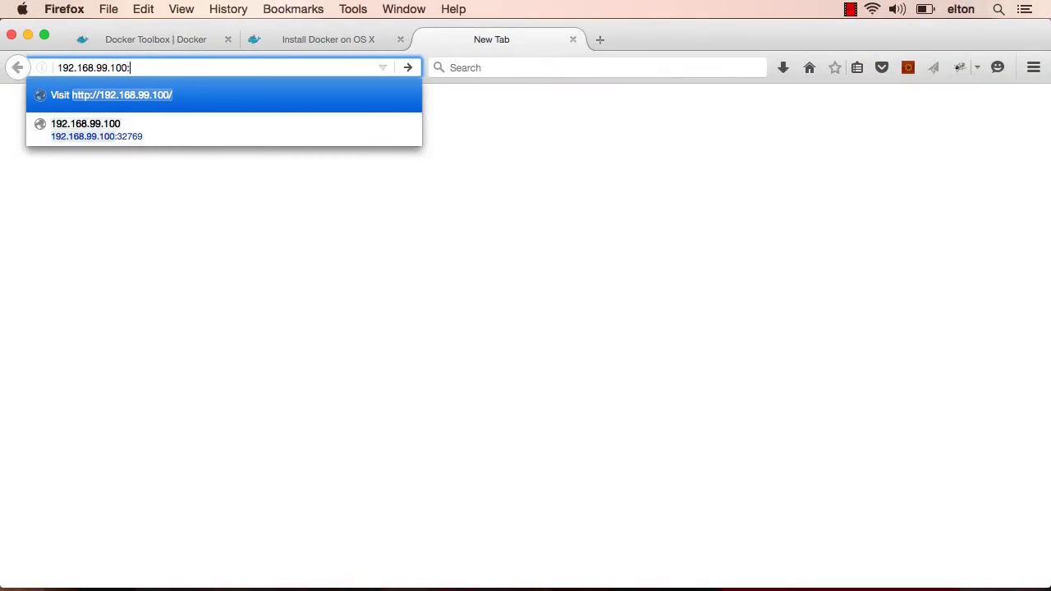
type("32769")
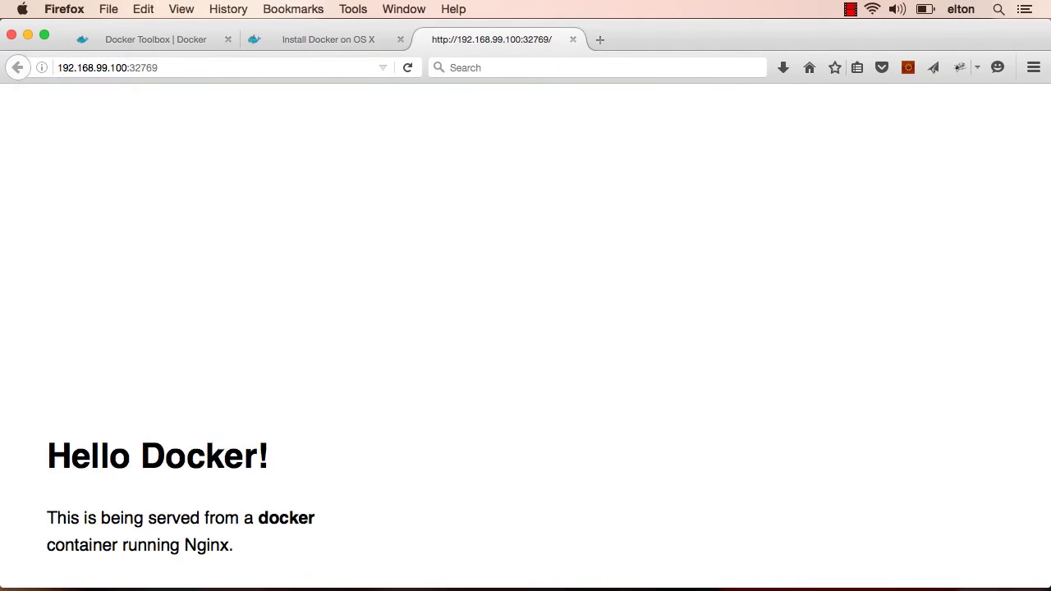
scroll("down", 3)
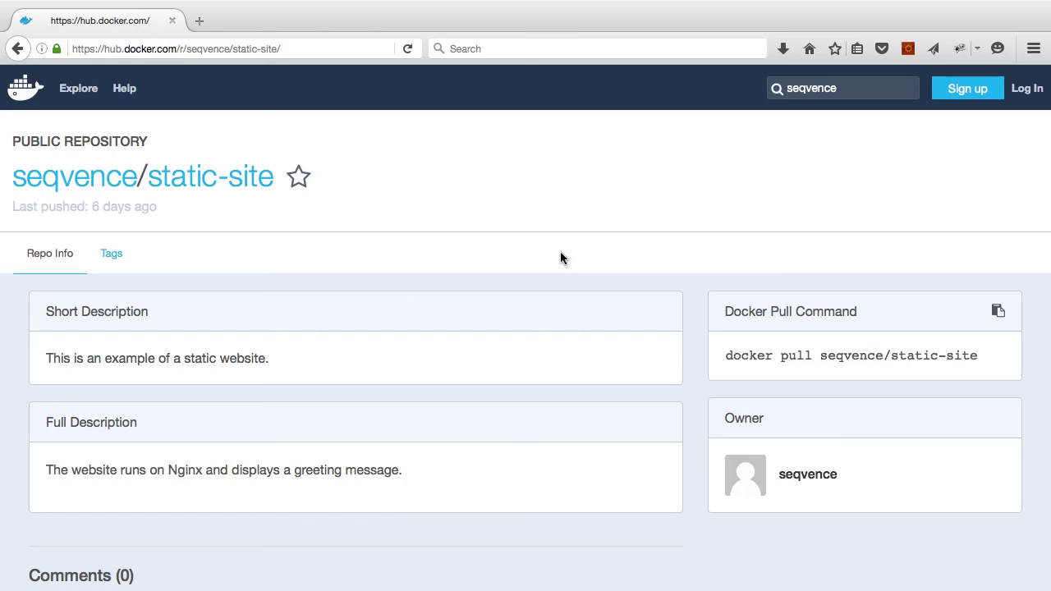
mouse_move(78, 88)
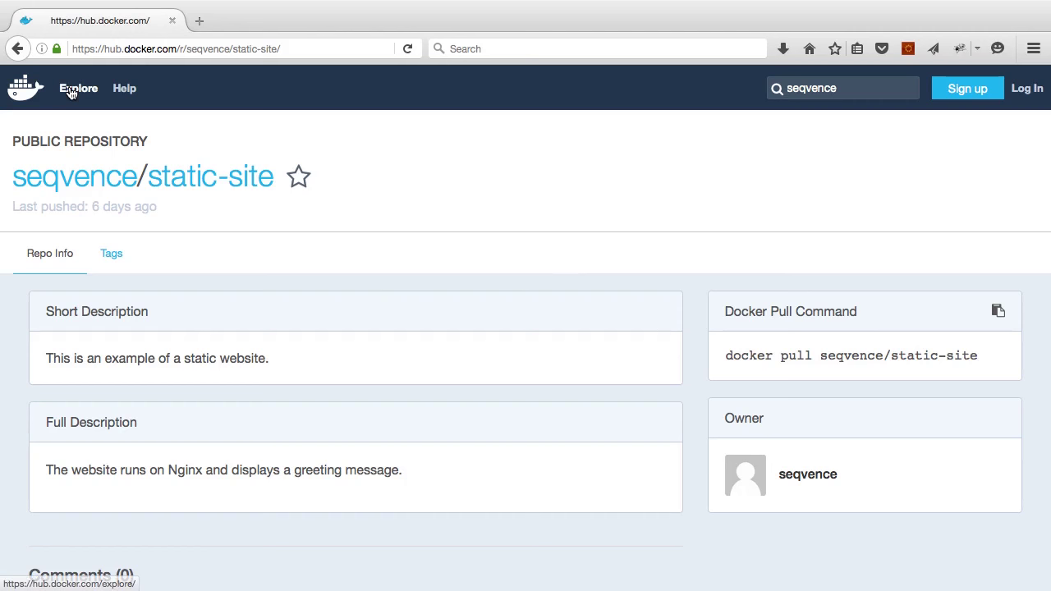
Explore Docker Hub's official repositories page and scroll through busybox, ubuntu and nginx listings.
left_click(78, 88)
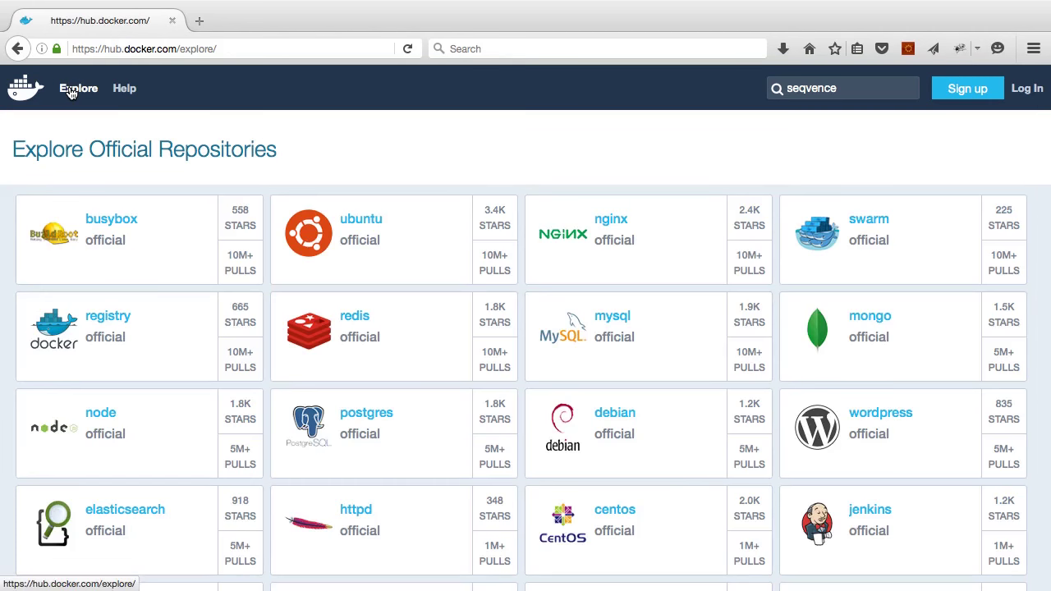
mouse_move(389, 137)
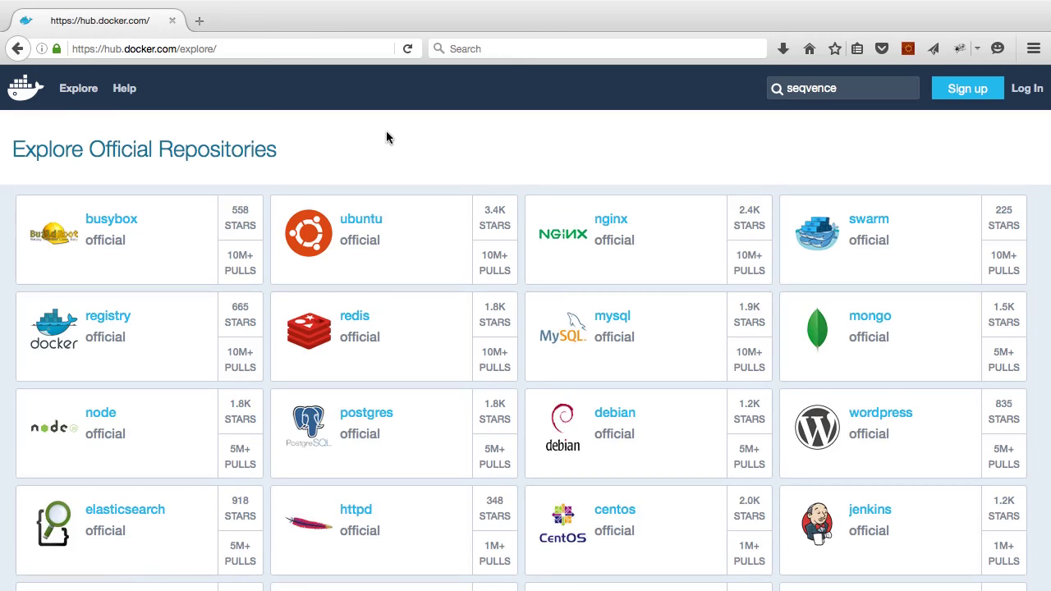
scroll("down", 3)
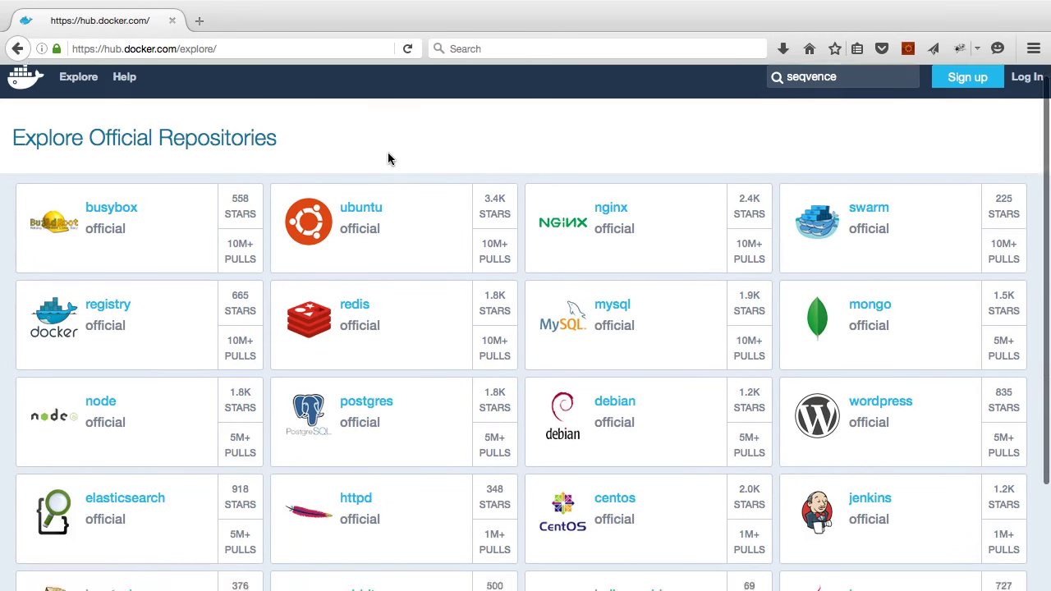
scroll("down", 3)
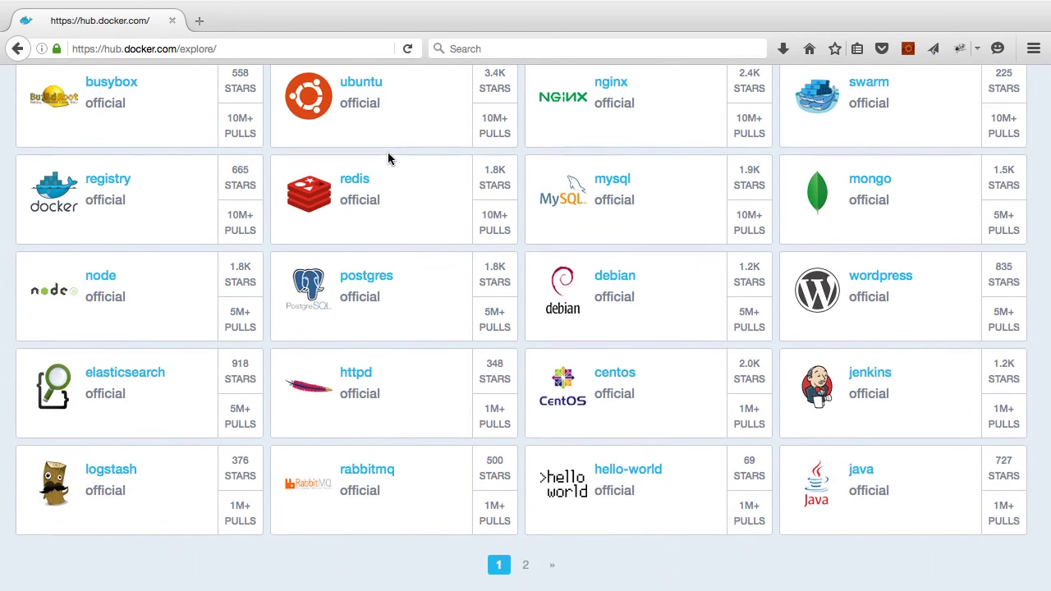
scroll("up", 3)
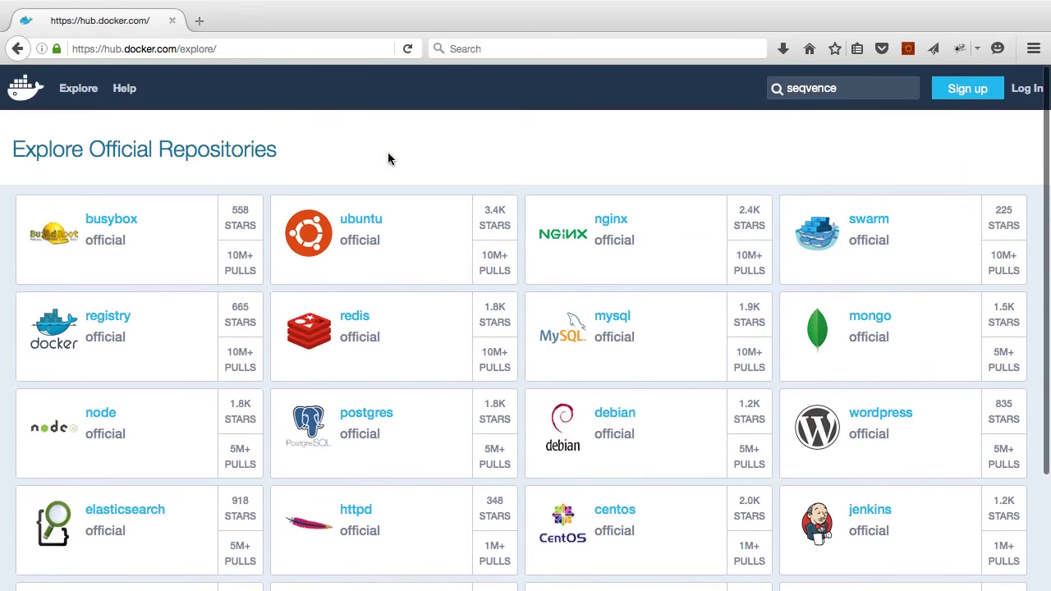